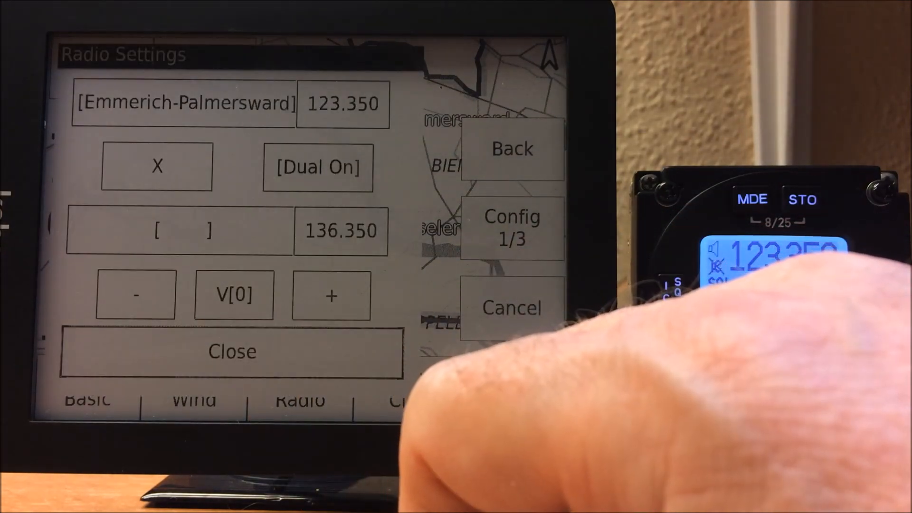
Choose Krefeld-Egelsberg (120.675) as the standby station
{"action": "left_click", "coordinate": [174, 229]}
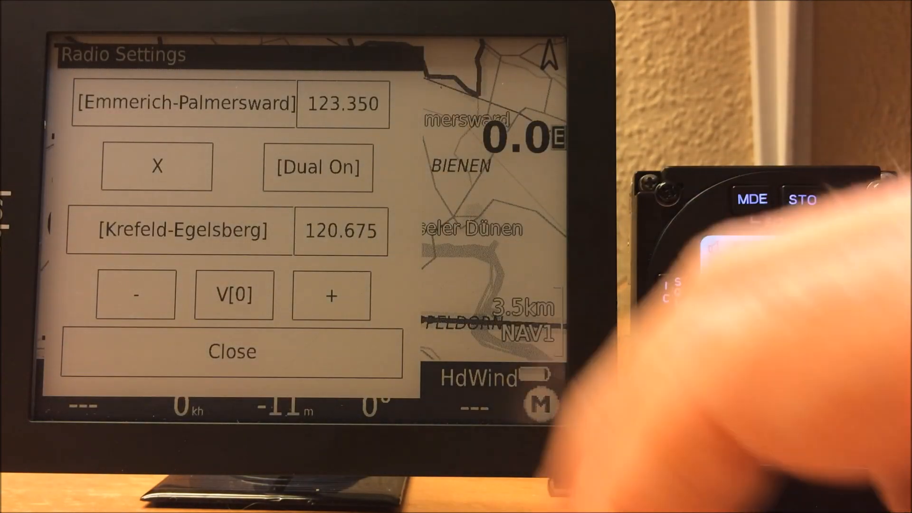
Pick Osnabrück-Atterheide (118.675) as the standby station
{"action": "left_click", "coordinate": [318, 167]}
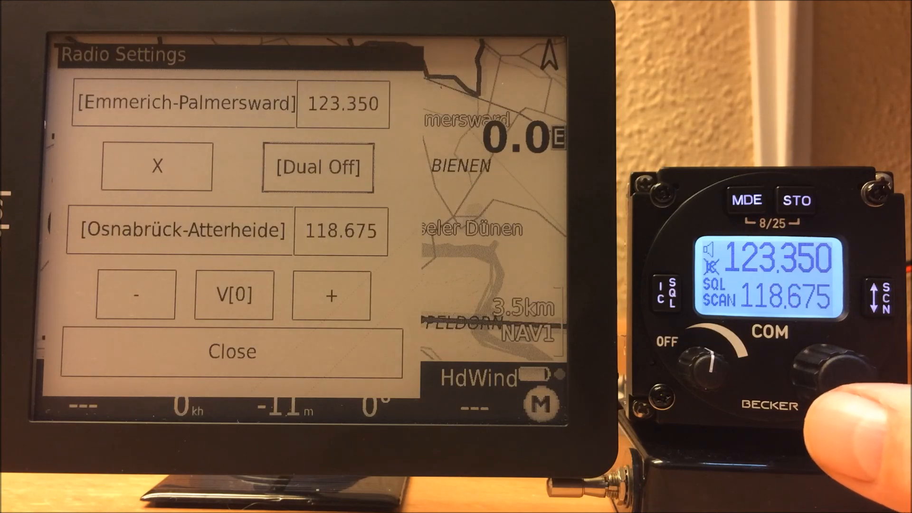
Open the station list from the active Emmerich-Palmersward field
{"action": "left_click", "coordinate": [231, 351]}
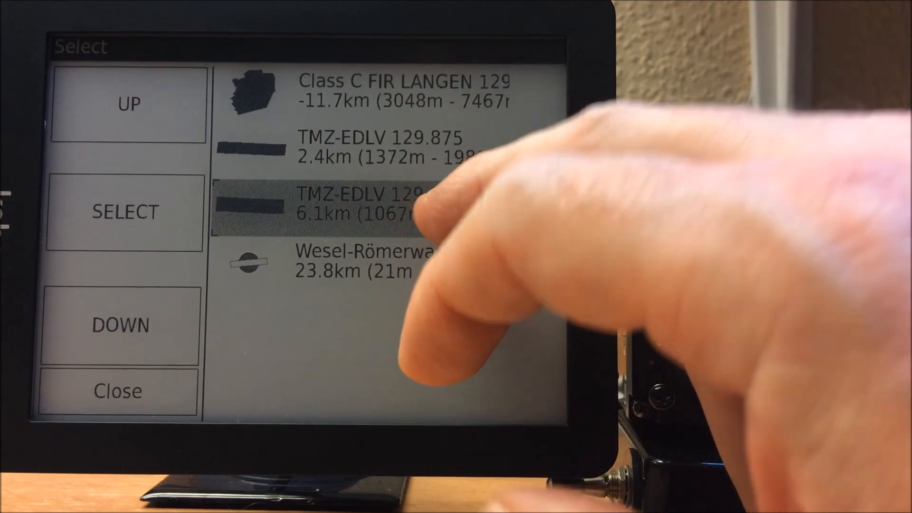
Select TMZ-EDLV 129.875 as active frequency, then close radio settings to the map
{"action": "left_click", "coordinate": [127, 209]}
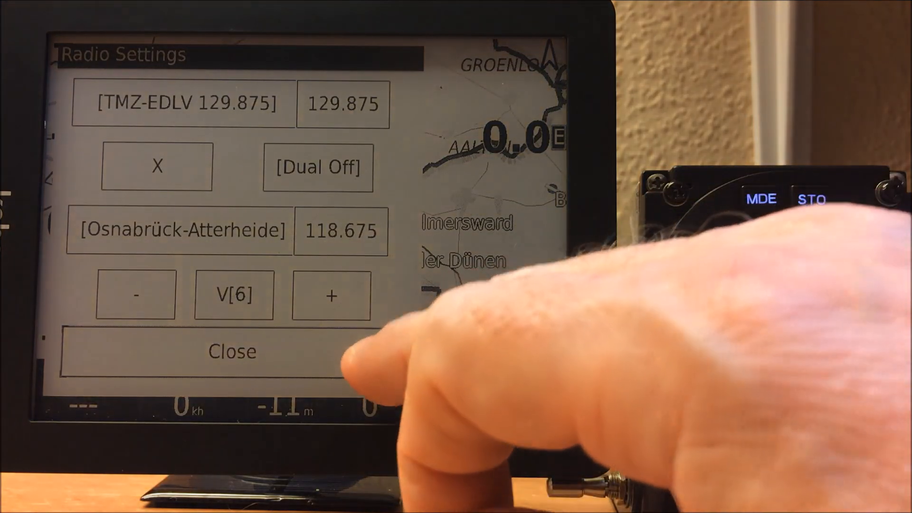
{"action": "left_click", "coordinate": [233, 352]}
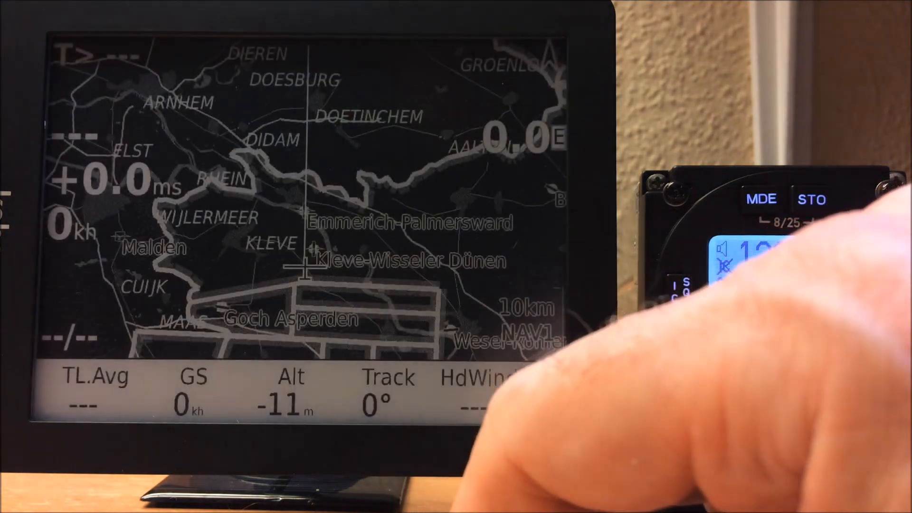